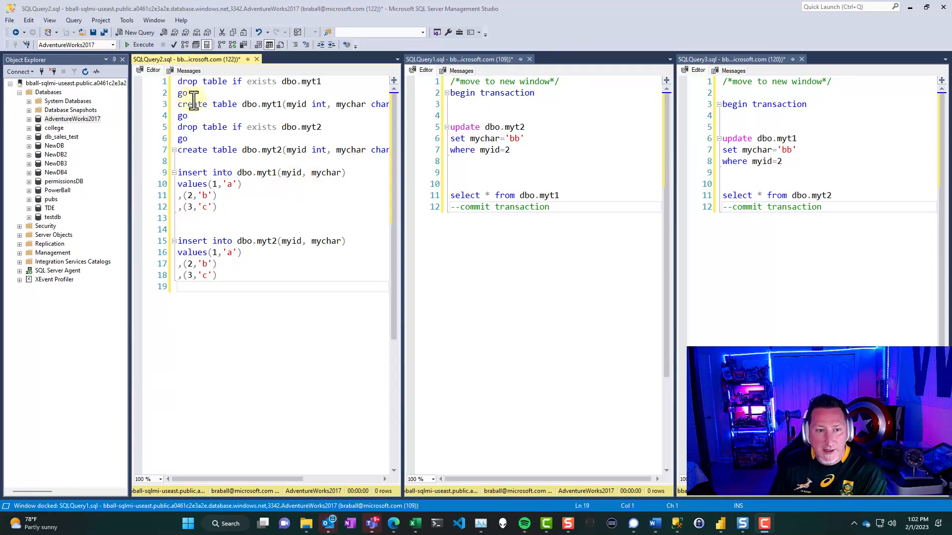
Step: Select the server and the AdventureWorks2017 database, then return to the table setup script
left_click(76, 83)
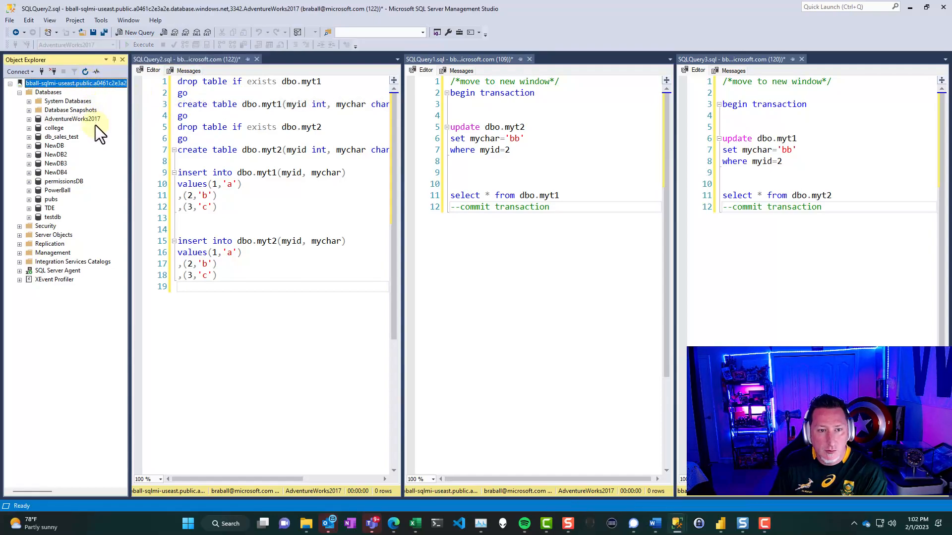
left_click(72, 119)
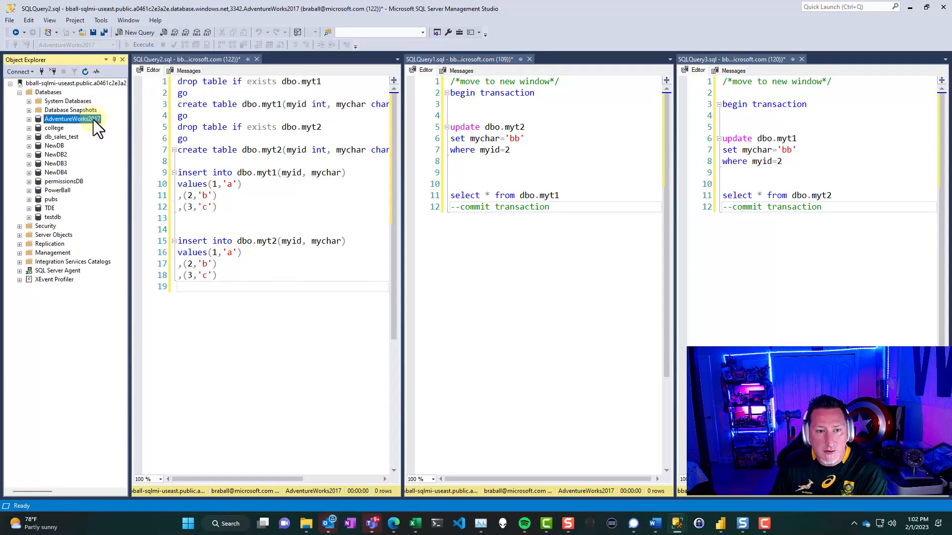
left_click(242, 127)
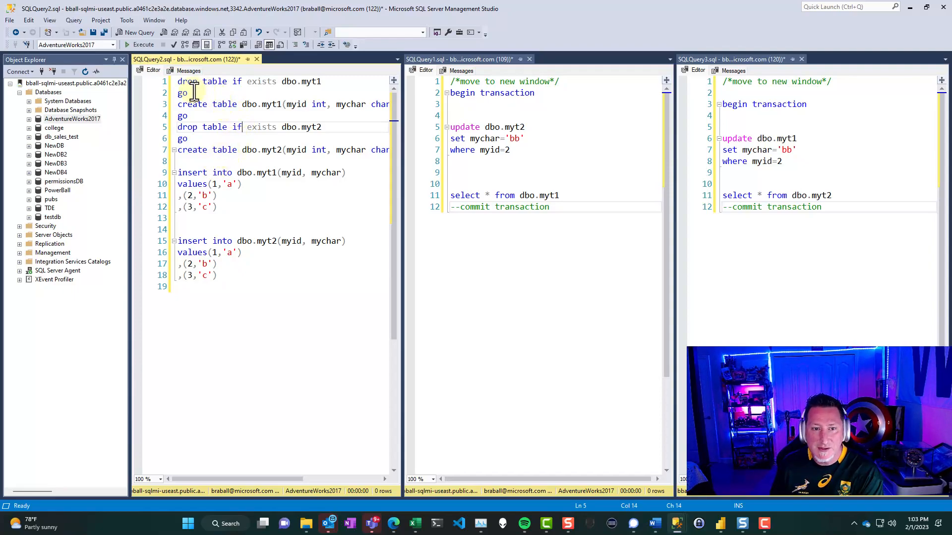
mouse_move(279, 127)
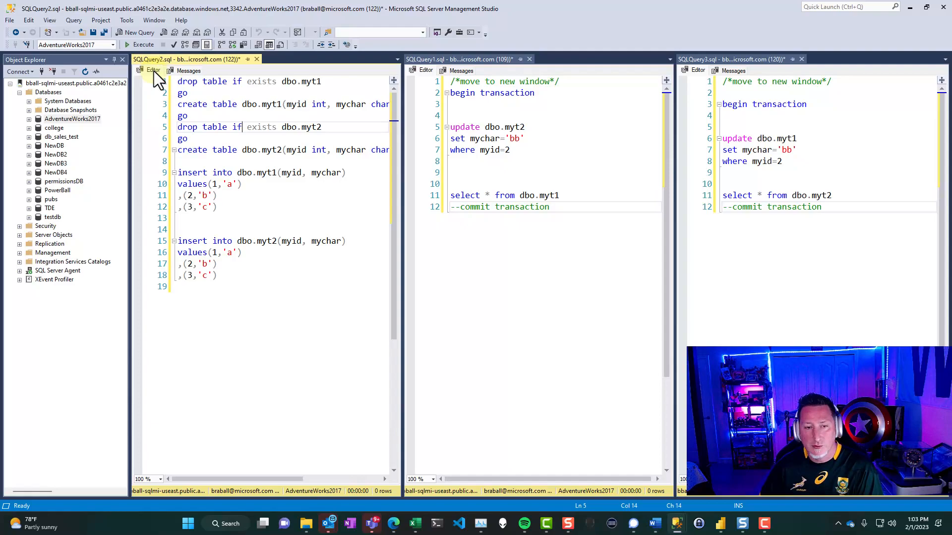
mouse_move(254, 188)
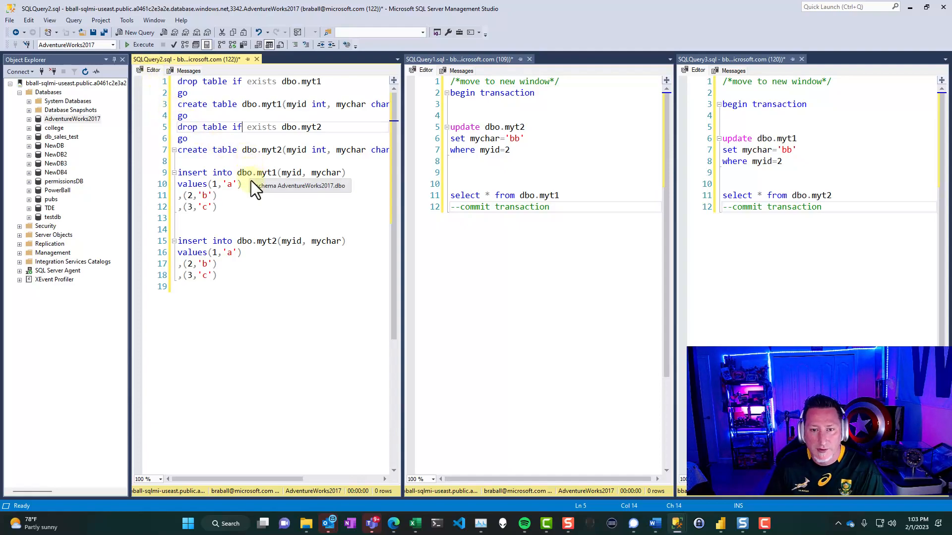
mouse_move(580, 185)
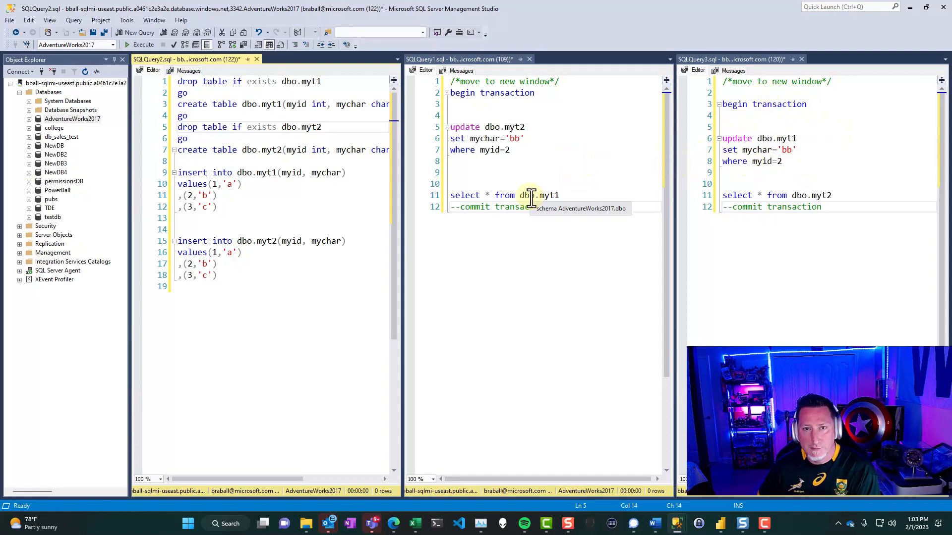
Step: Launch SQL Server Profiler, connect to the server, and keep the Standard (default) template
left_click(127, 20)
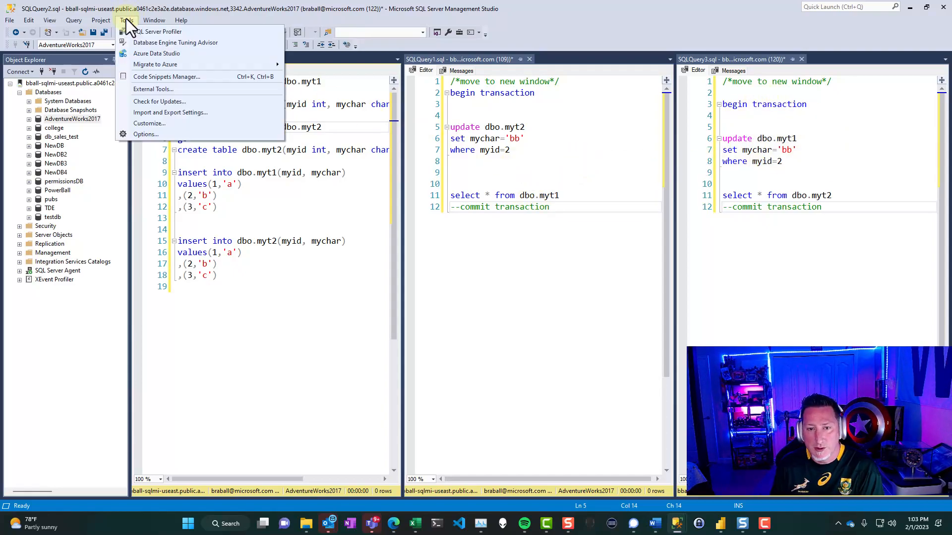
mouse_move(157, 32)
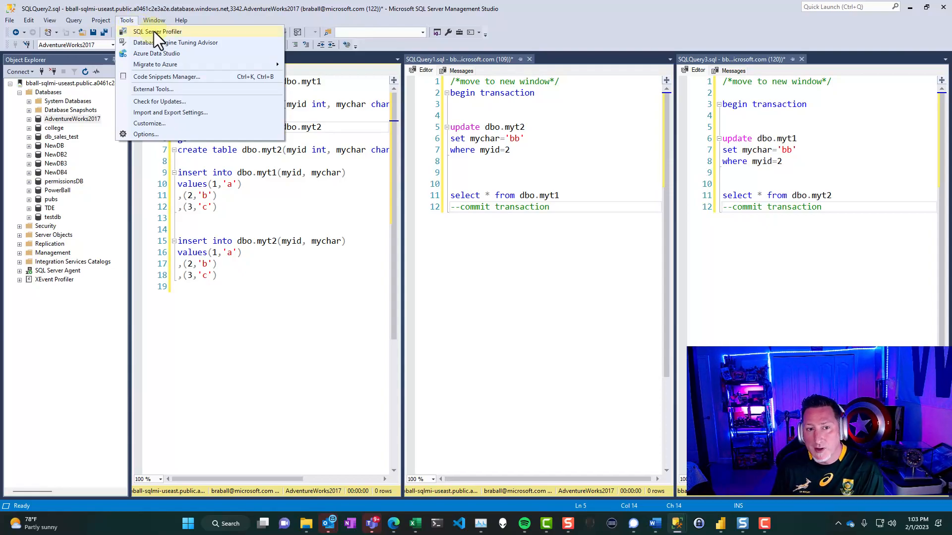
left_click(157, 31)
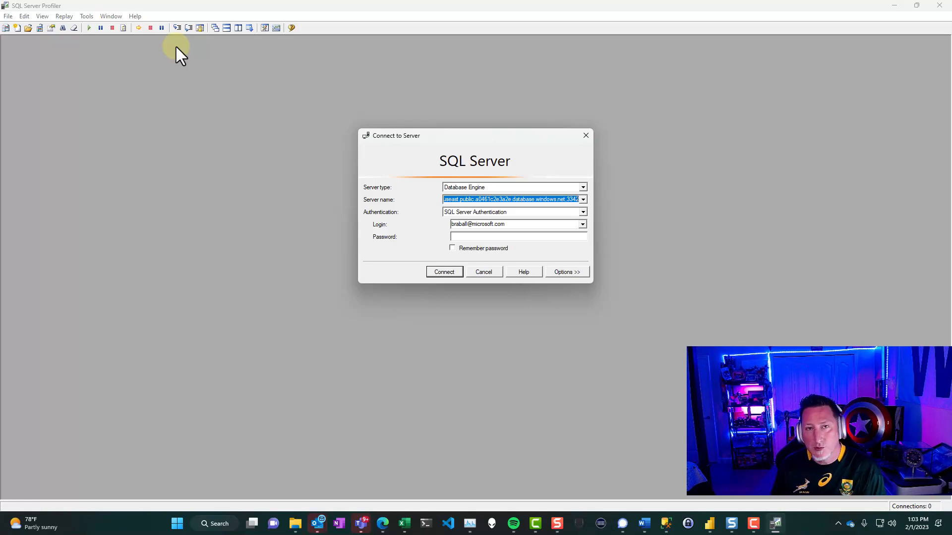
mouse_move(601, 243)
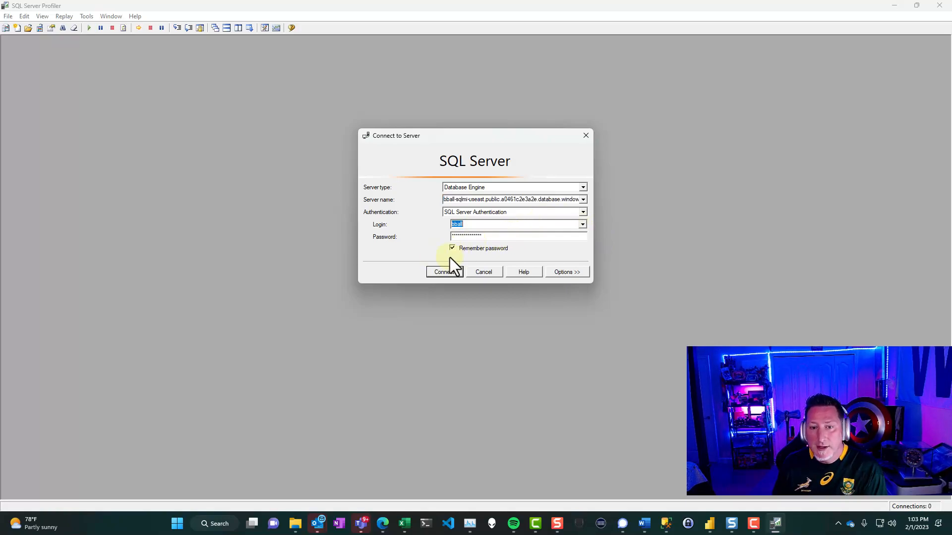
left_click(444, 272)
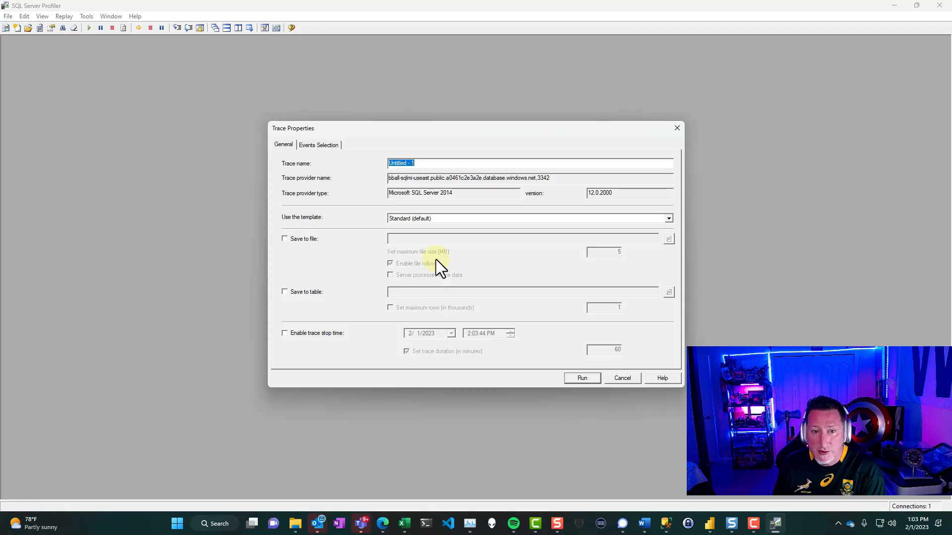
mouse_move(674, 246)
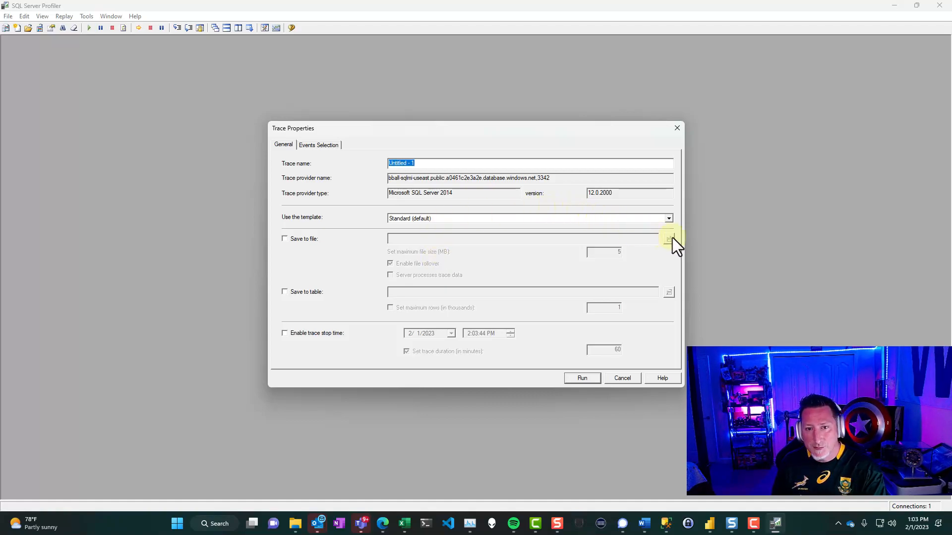
left_click(668, 218)
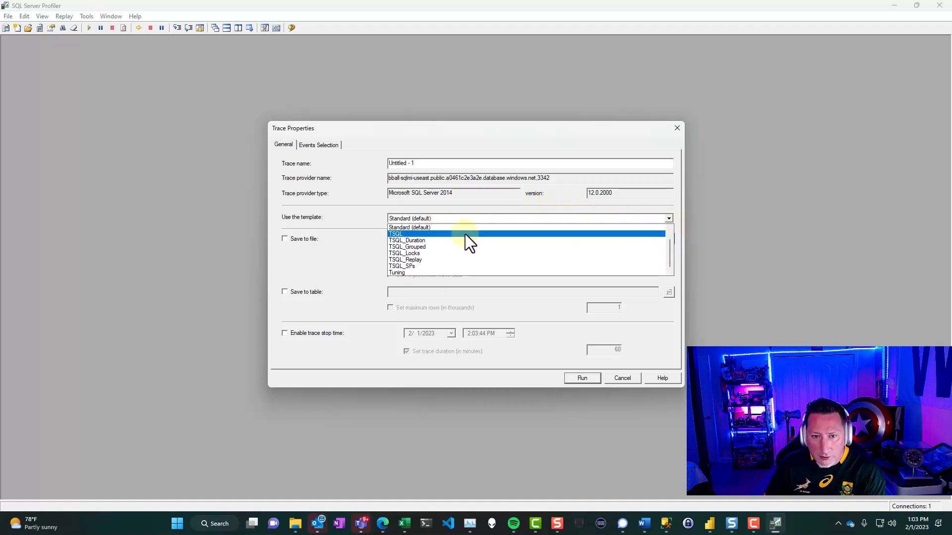
left_click(410, 228)
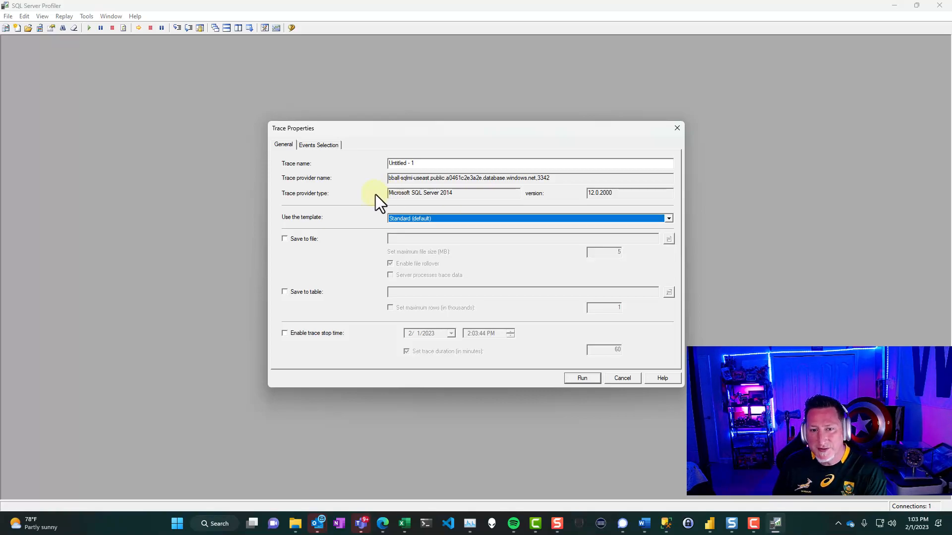
mouse_move(352, 167)
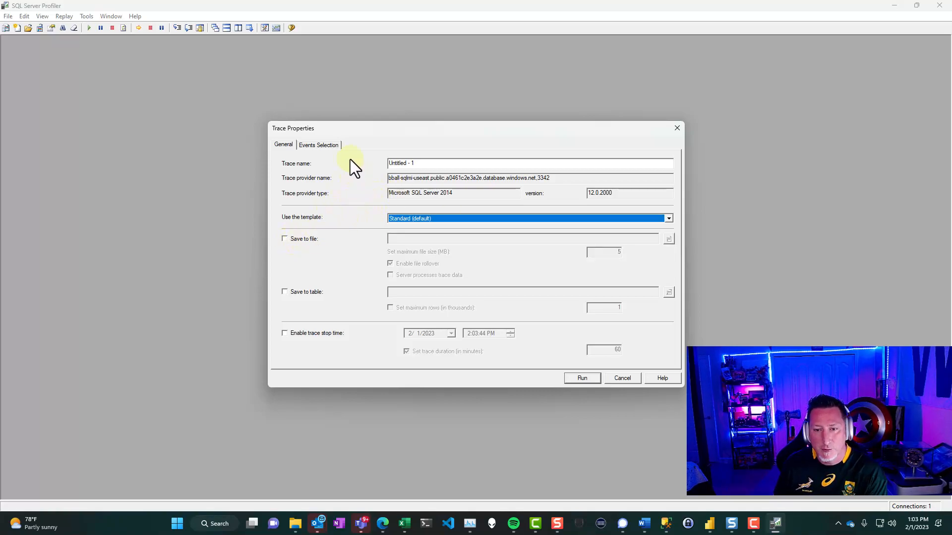
Step: Show all events and check Deadlock graph under the Locks category
left_click(318, 145)
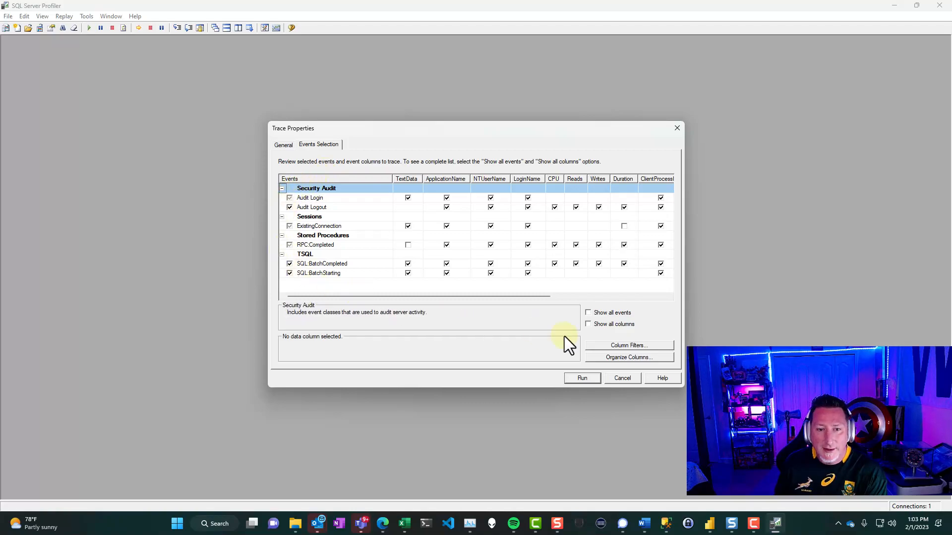
left_click(587, 312)
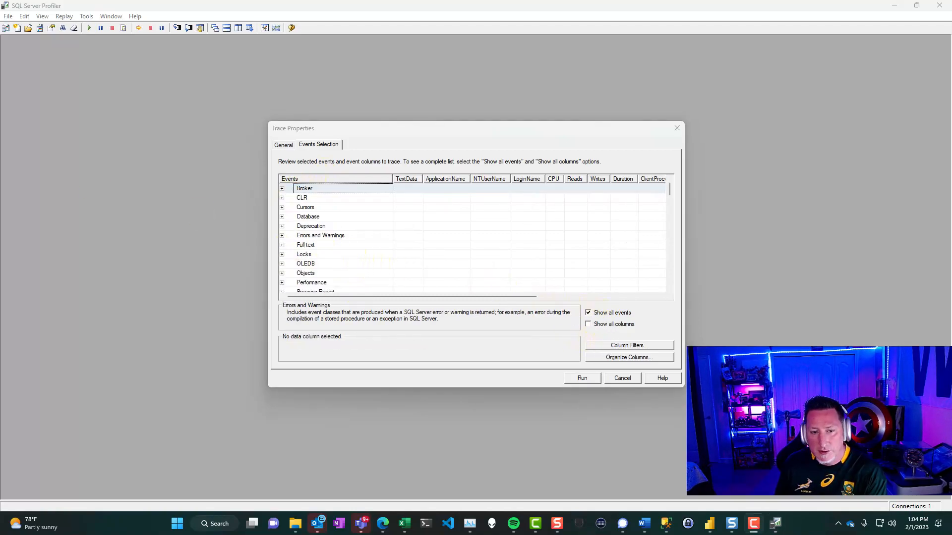
mouse_move(172, 247)
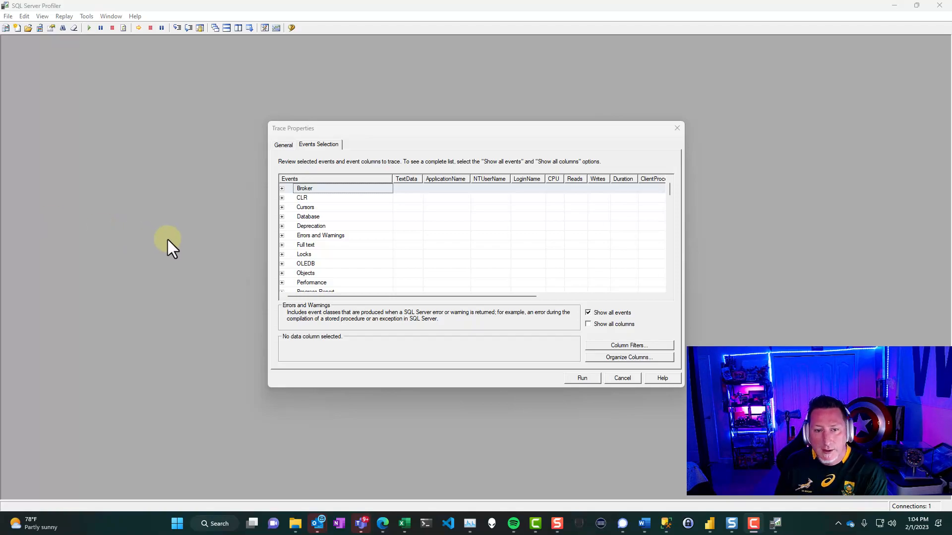
left_click(281, 254)
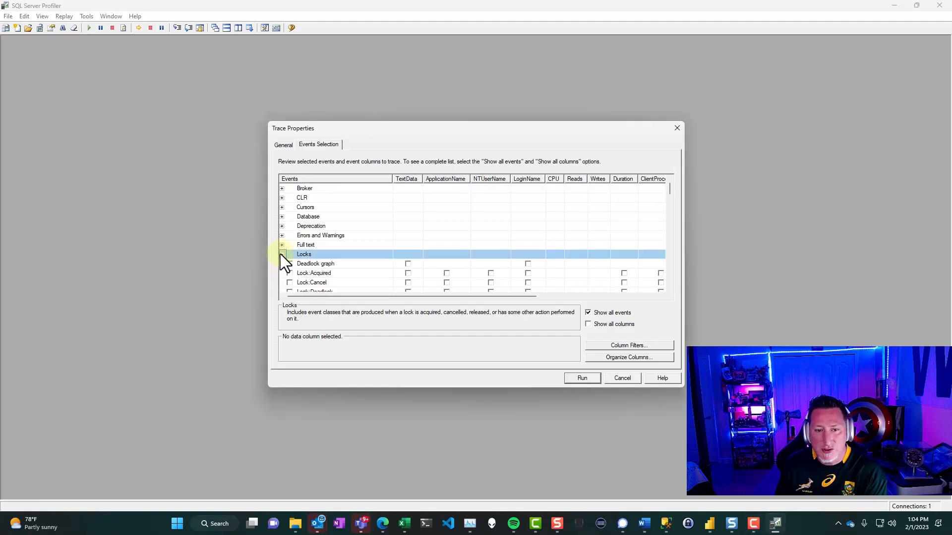
left_click(290, 263)
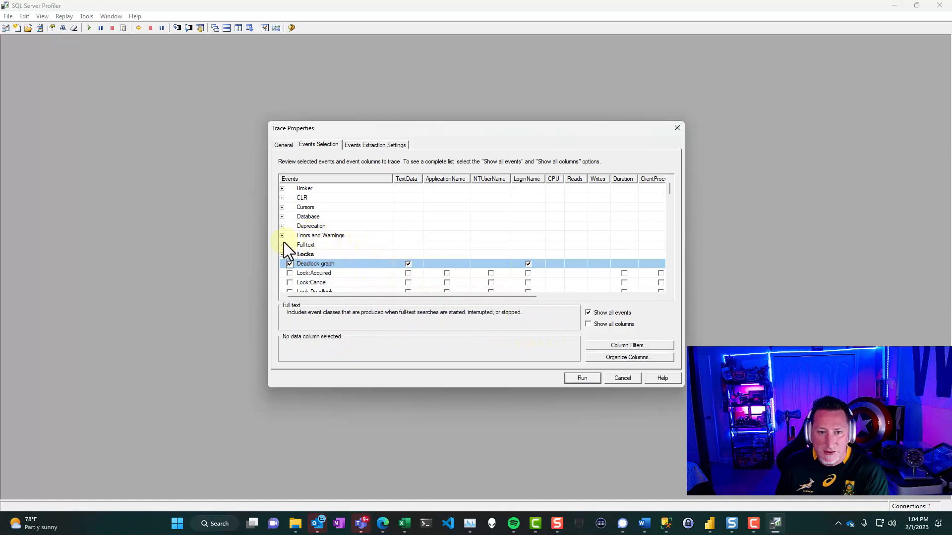
Step: Uncheck SQL:BatchStarting under TSQL so it is no longer captured
scroll("down", 3)
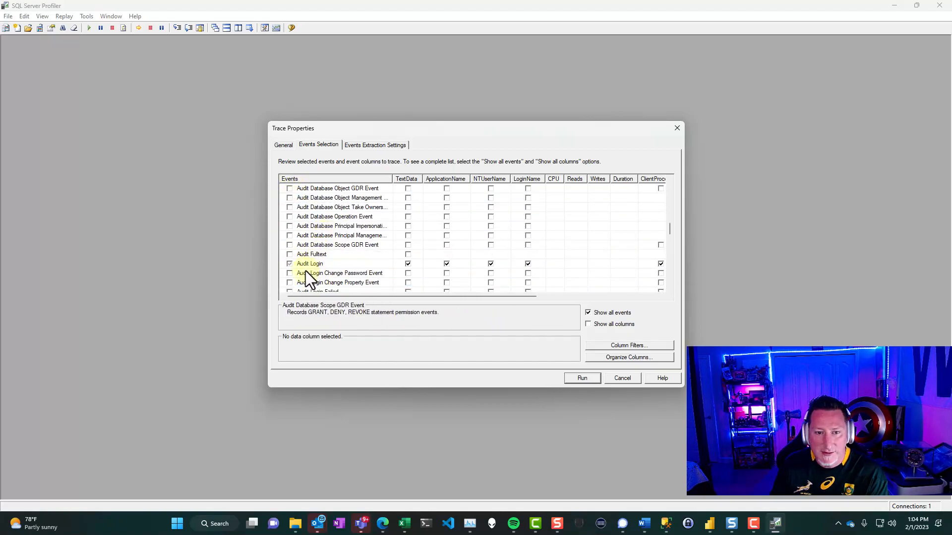
scroll("up", 3)
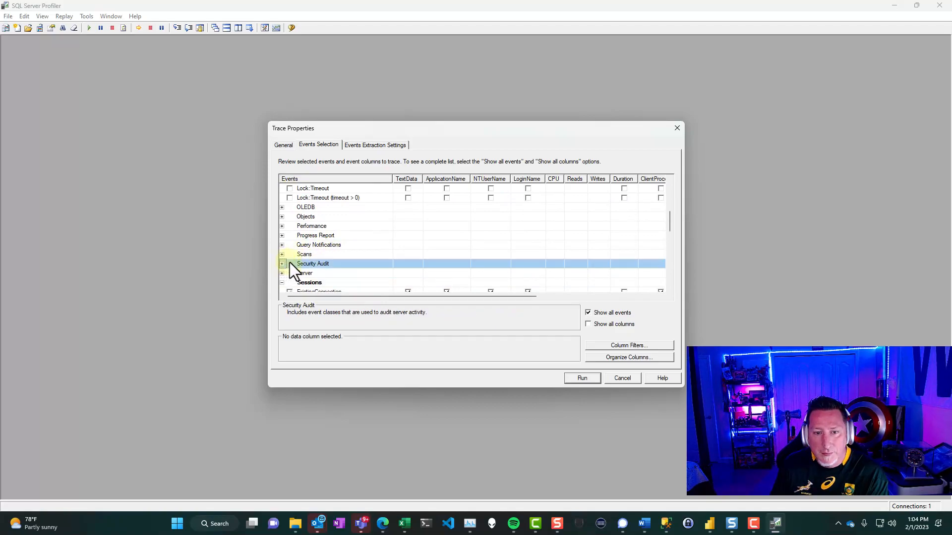
scroll("down", 3)
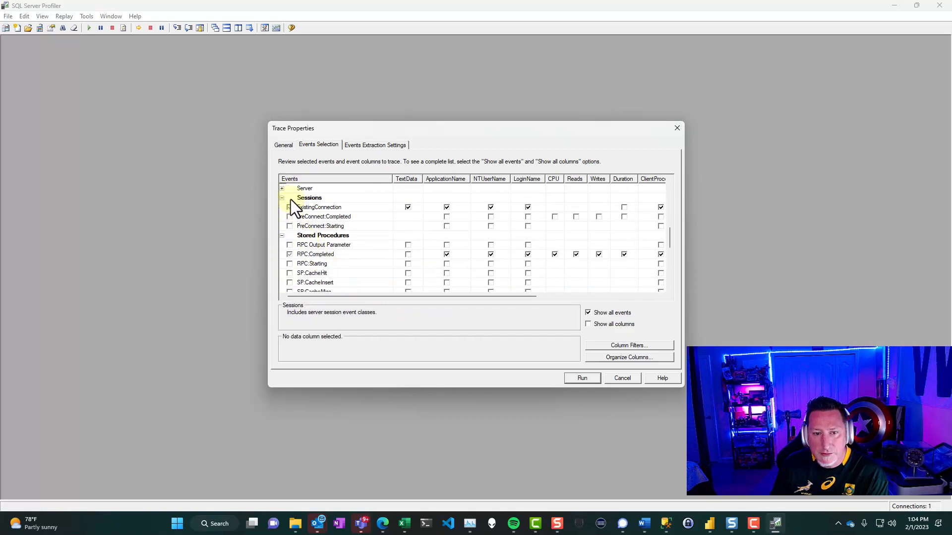
left_click(282, 208)
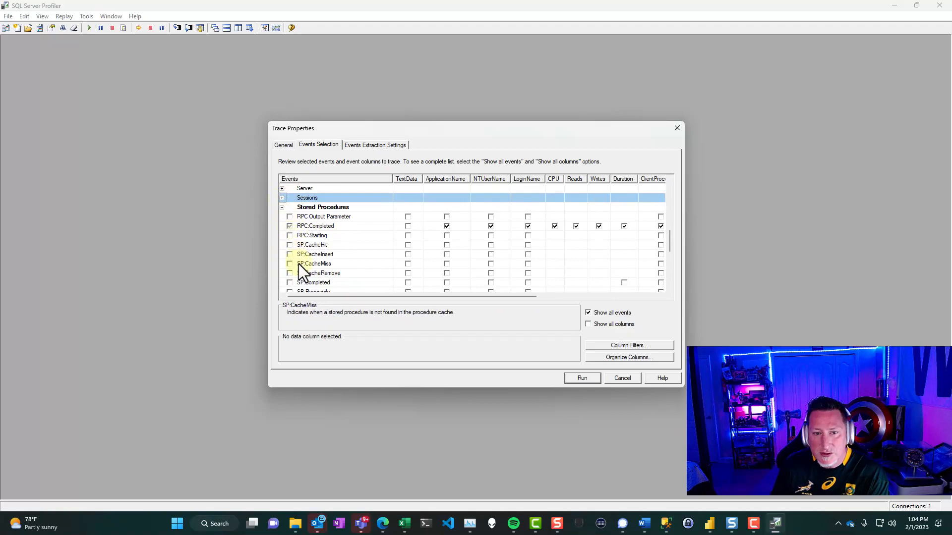
scroll("down", 3)
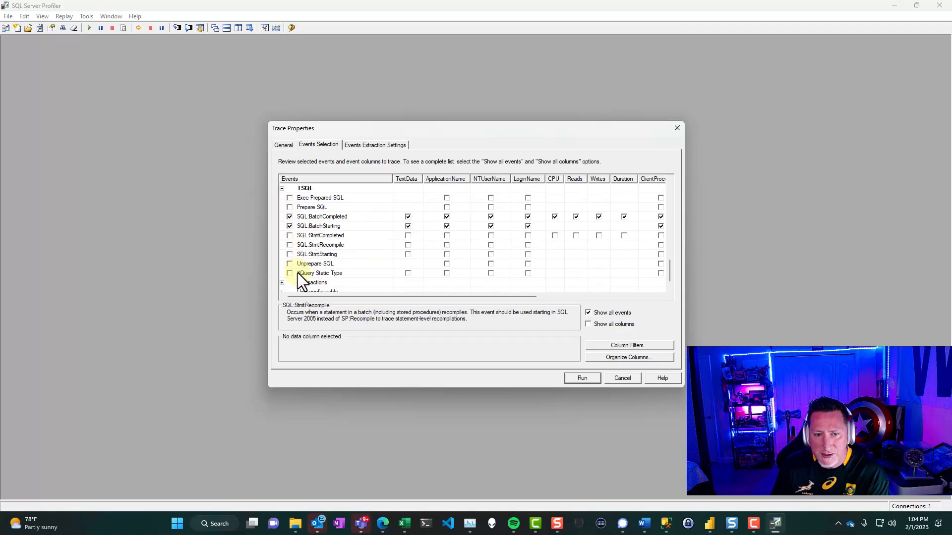
left_click(322, 226)
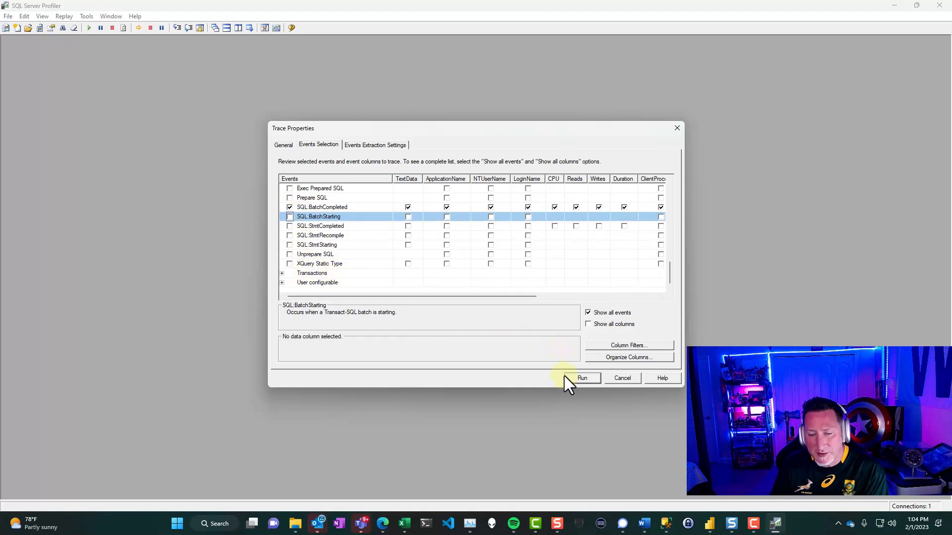
Step: Run the trace from the Trace Properties dialog
left_click(582, 378)
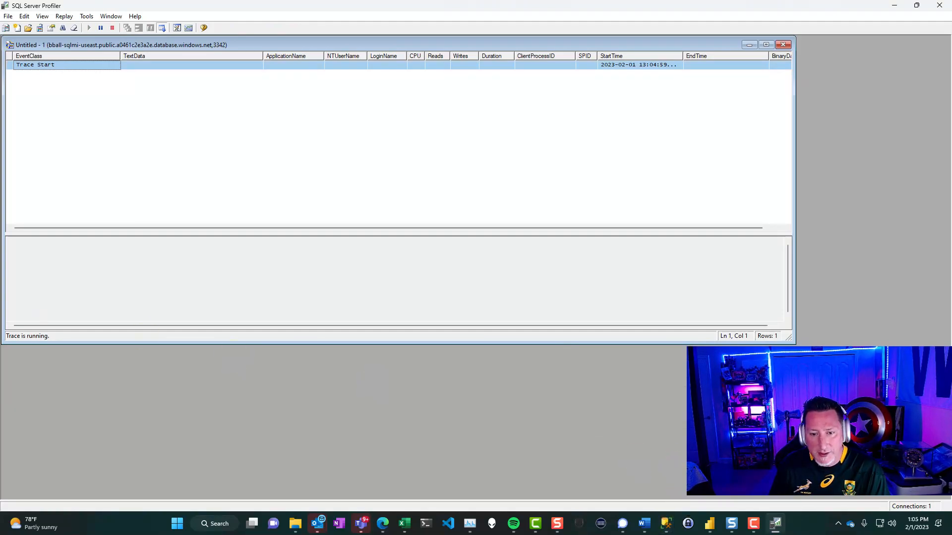
mouse_move(332, 172)
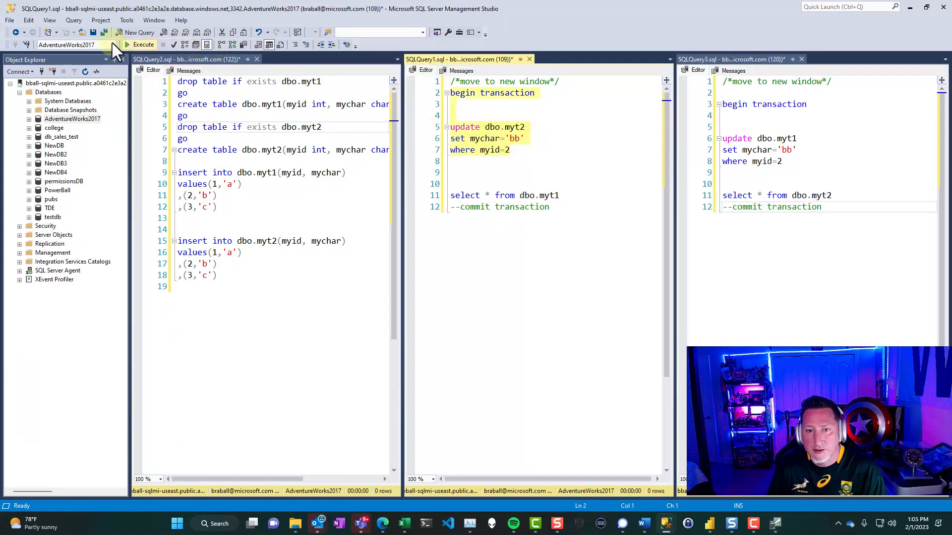
Step: Execute the update transaction and the dbo.myt1 query in the two sessions until Msg 1205
left_click(143, 44)
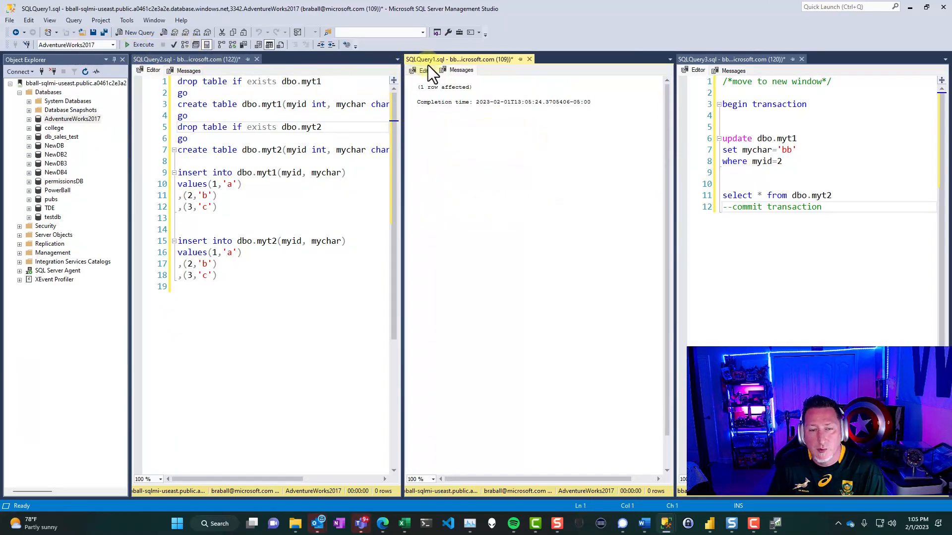
left_click(427, 70)
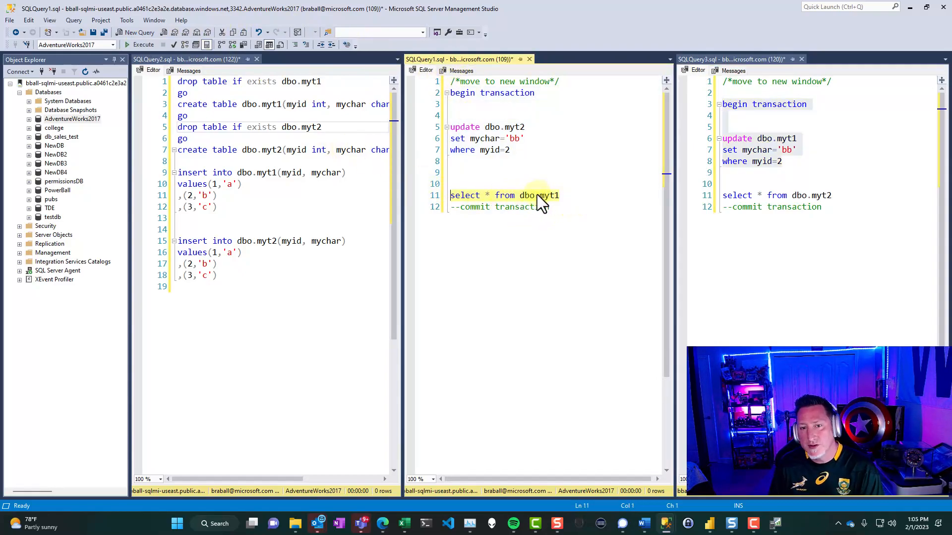
left_click(138, 44)
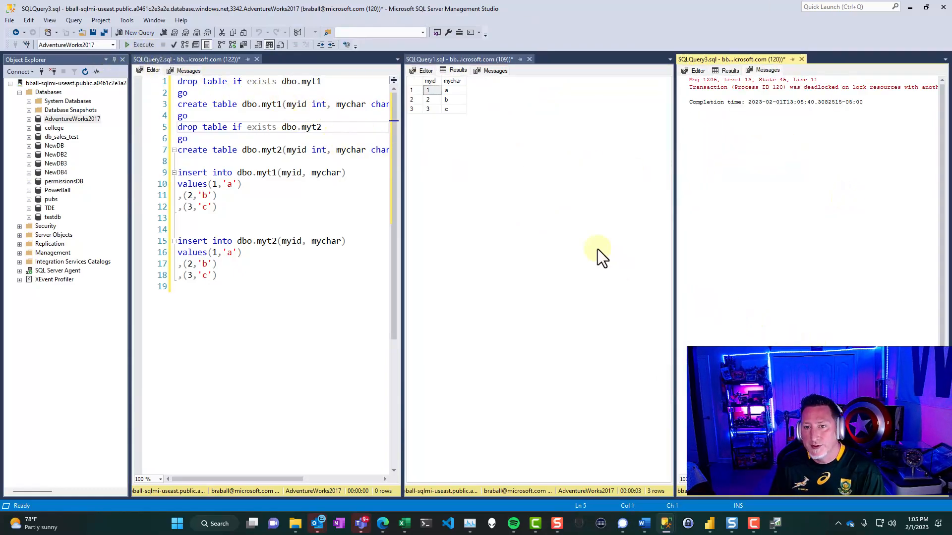
mouse_move(676, 140)
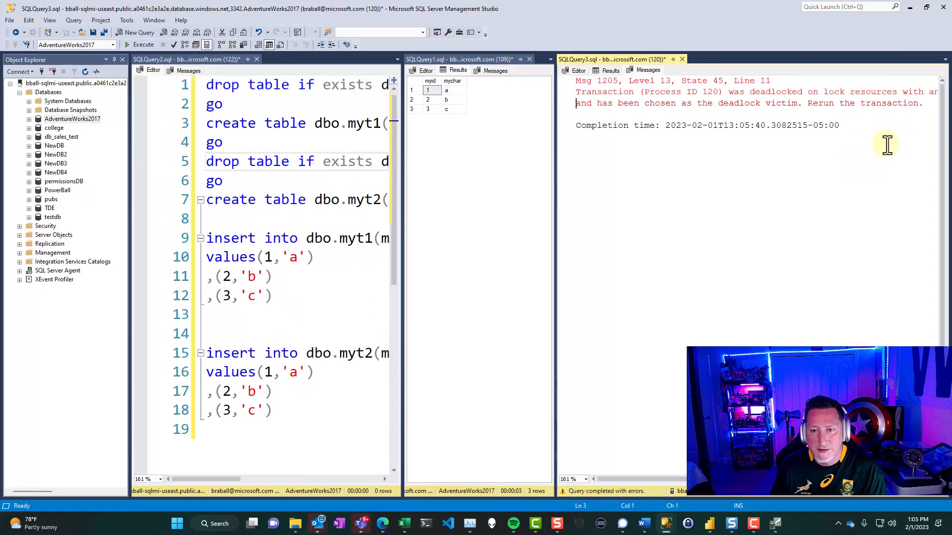
mouse_move(936, 91)
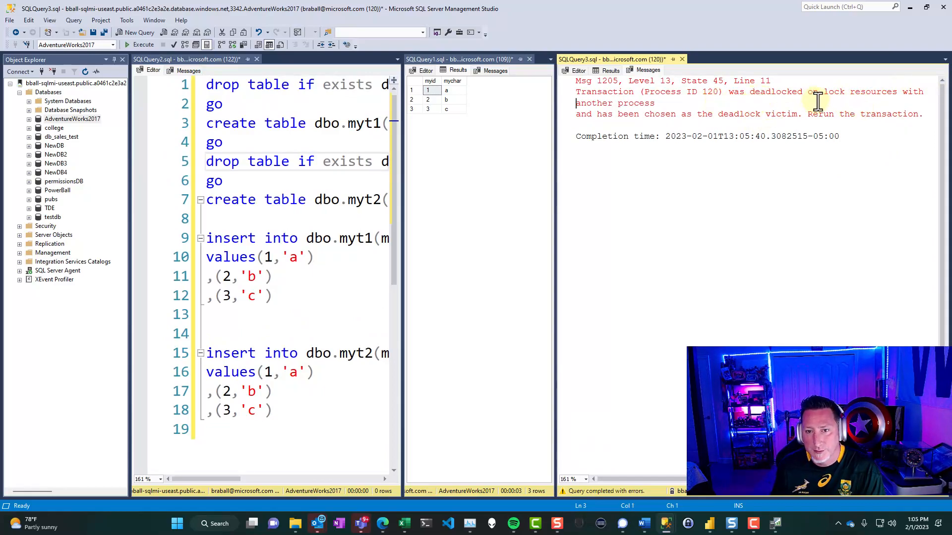
mouse_move(739, 125)
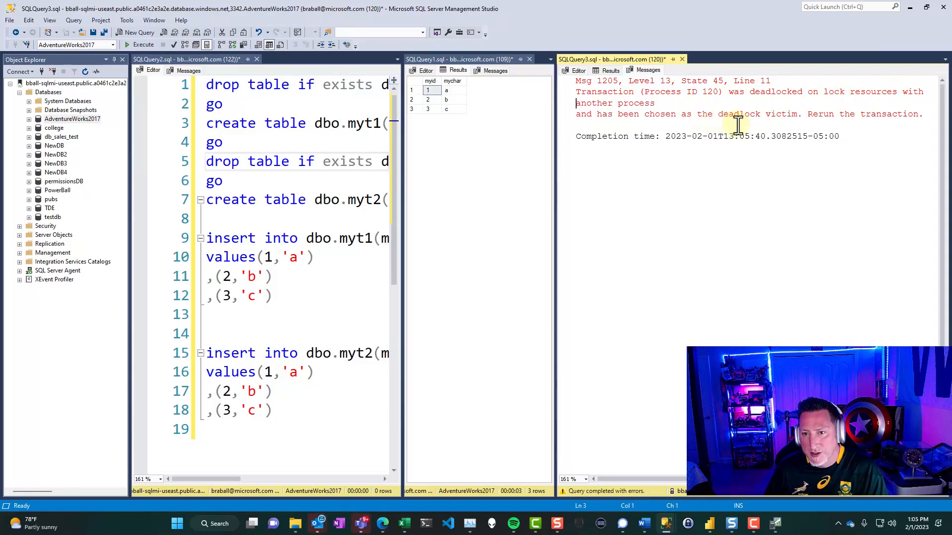
mouse_move(814, 118)
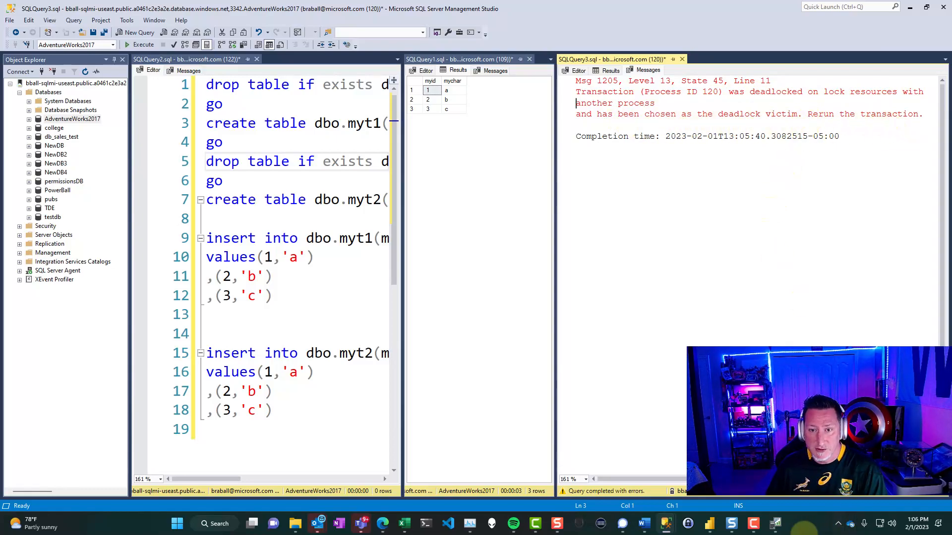
Step: Select the trace's Deadlock graph event row to view the processes and RID locks
left_click(775, 524)
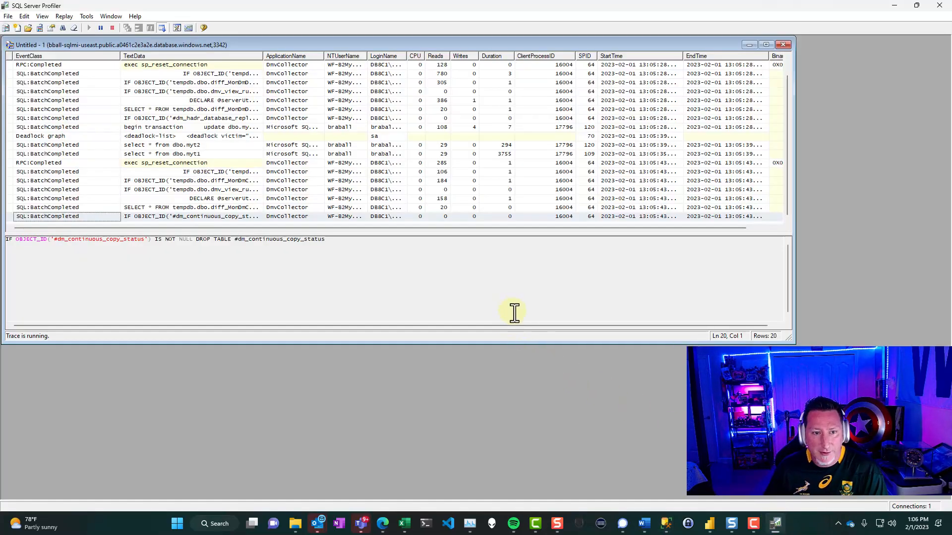
left_click(41, 136)
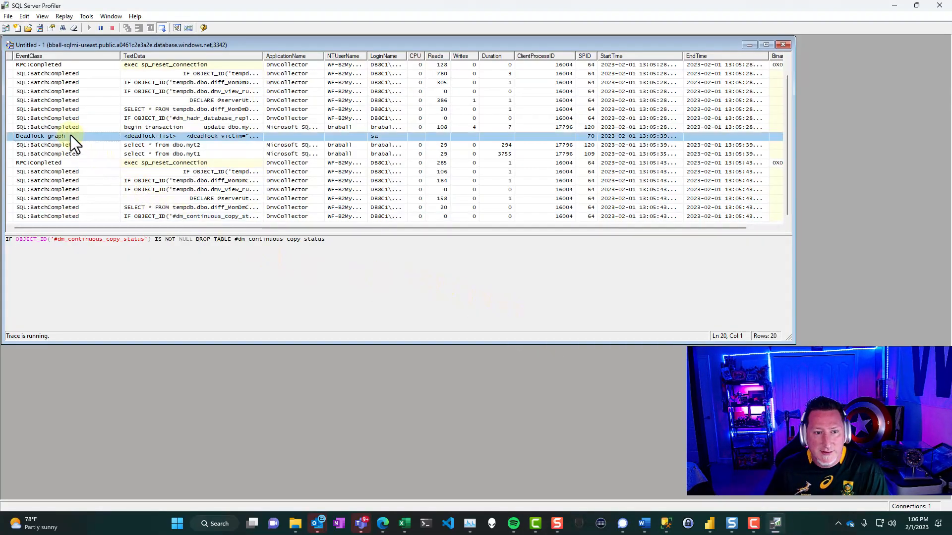
left_click(41, 136)
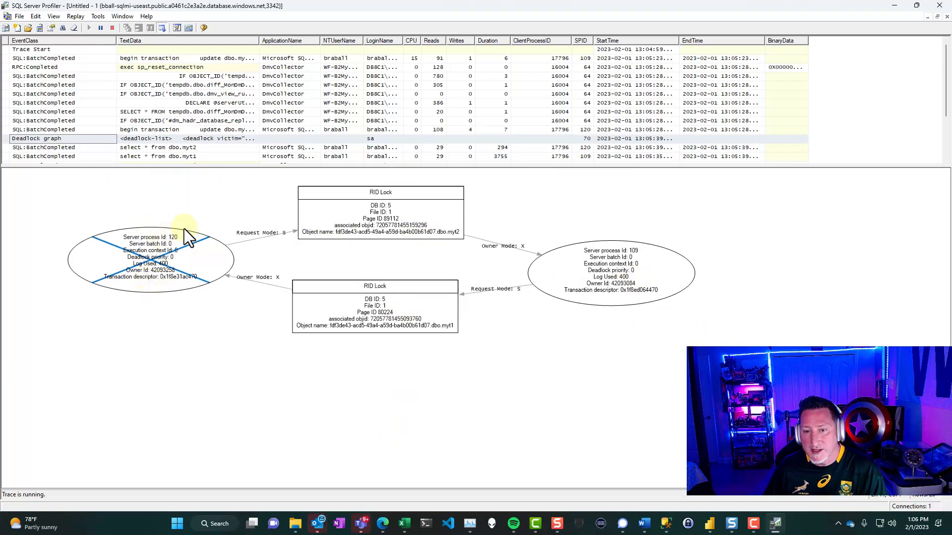
mouse_move(169, 312)
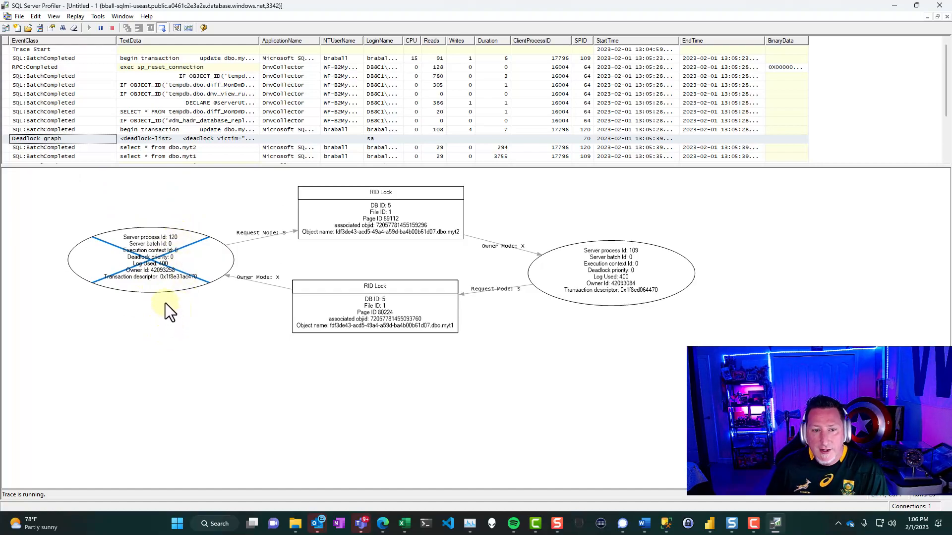
mouse_move(349, 270)
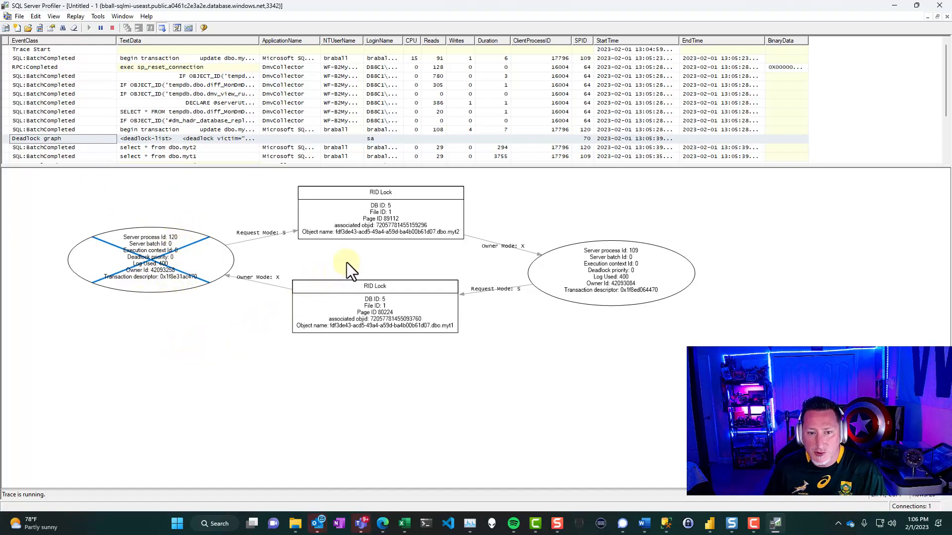
mouse_move(401, 200)
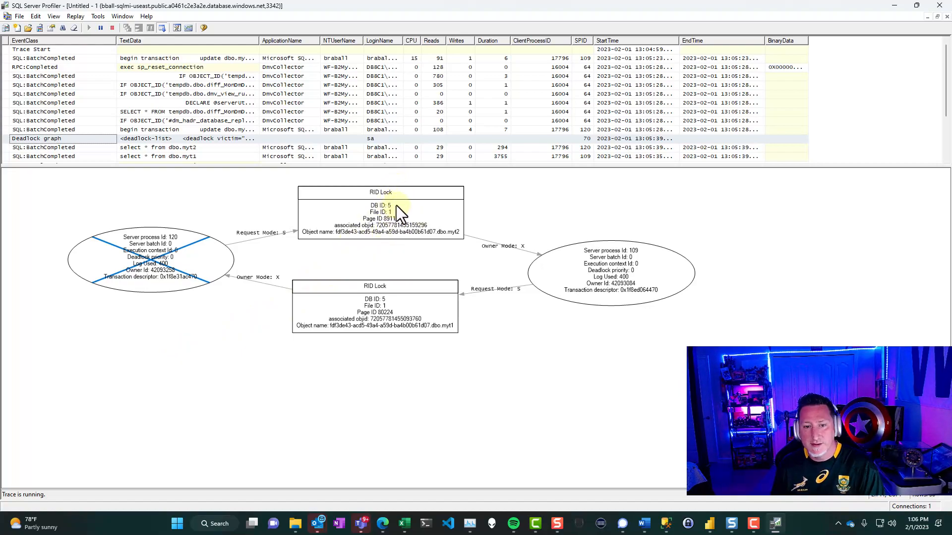
mouse_move(507, 339)
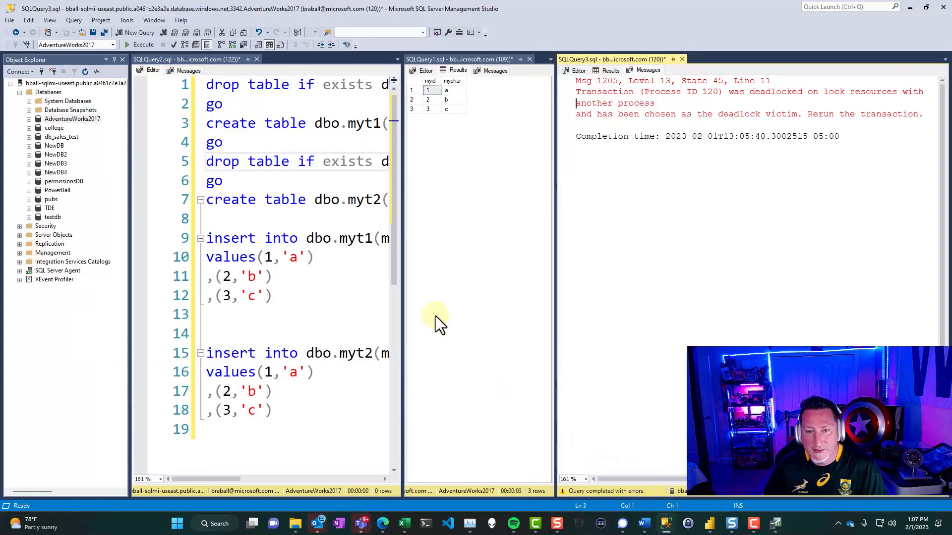
mouse_move(701, 165)
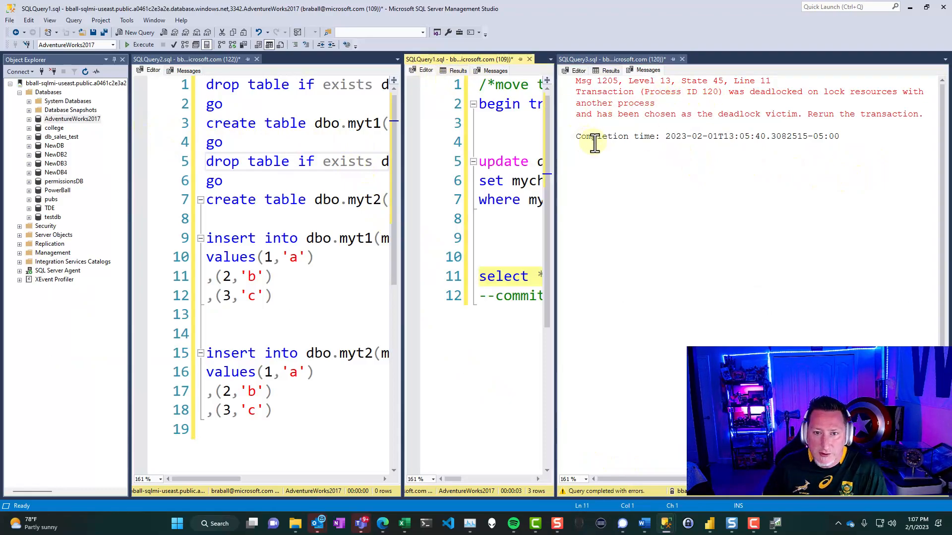
Step: Expand Management > Extended Events > Sessions and watch system_health live data
left_click(573, 69)
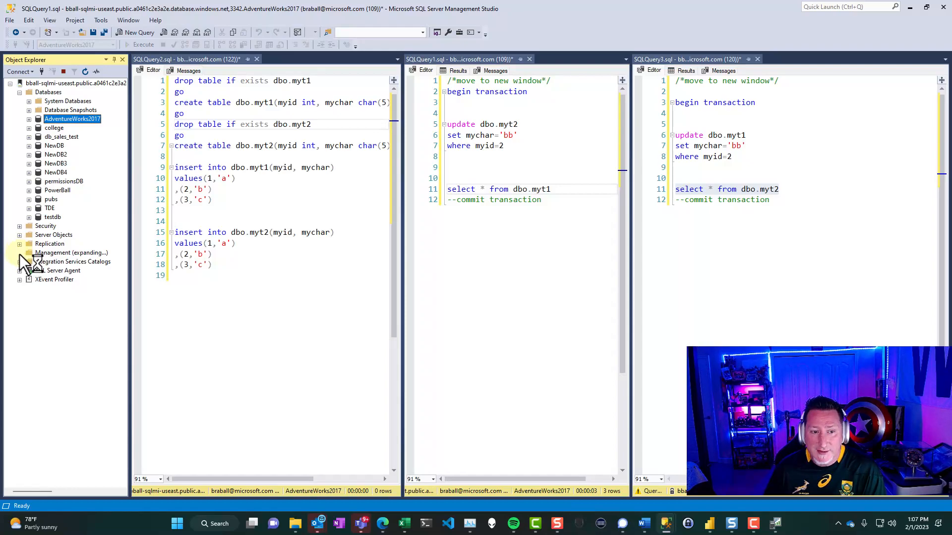
left_click(20, 253)
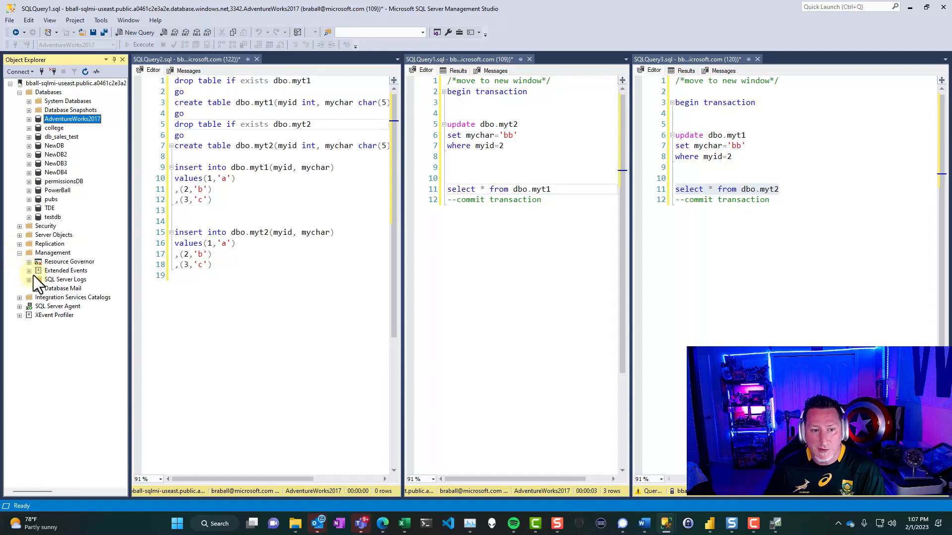
left_click(29, 270)
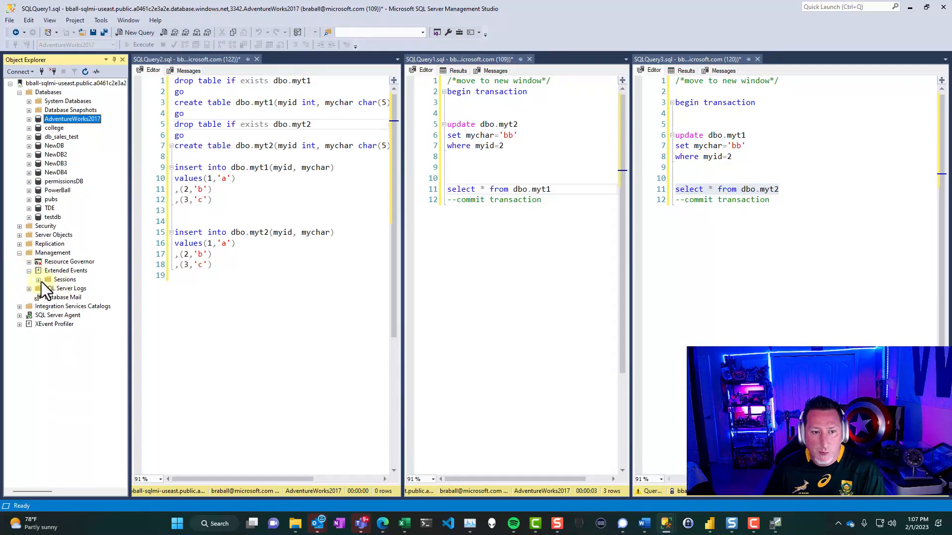
left_click(48, 280)
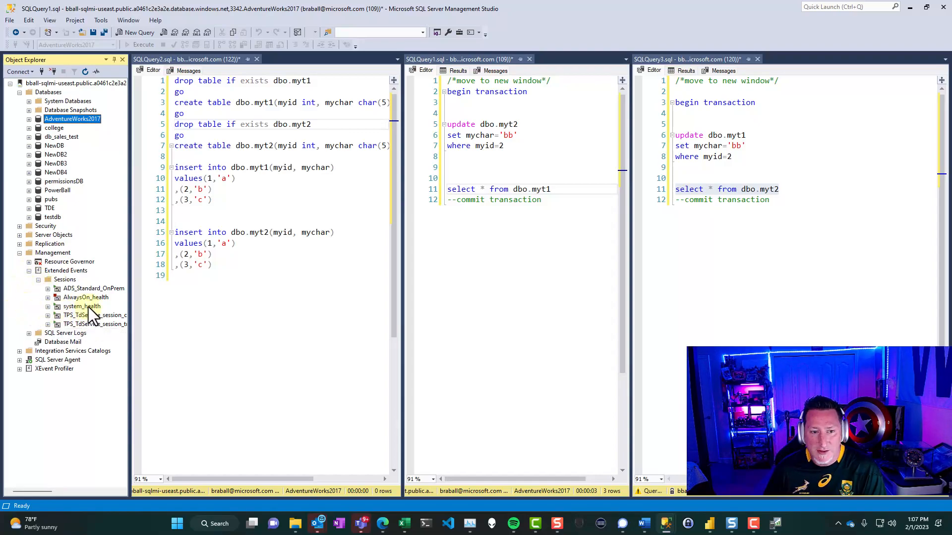
left_click(80, 306)
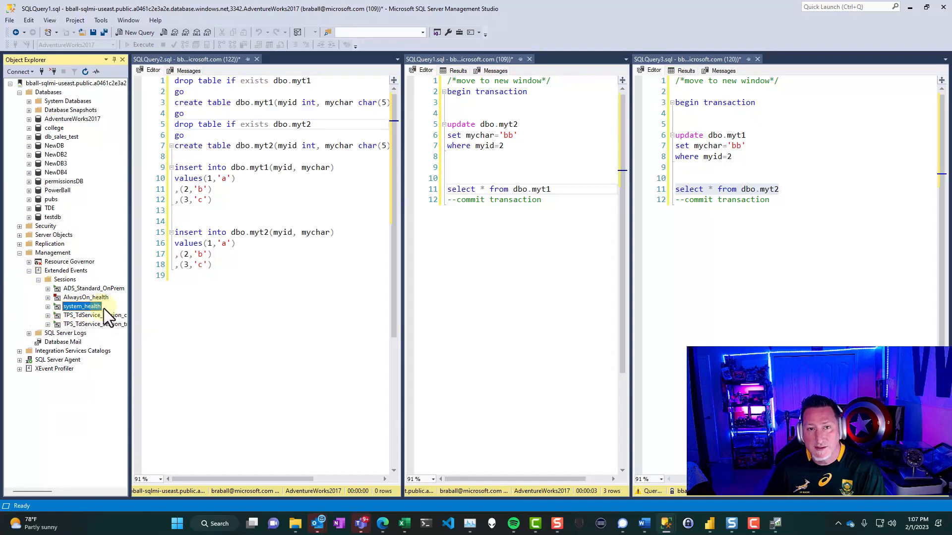
right_click(81, 306)
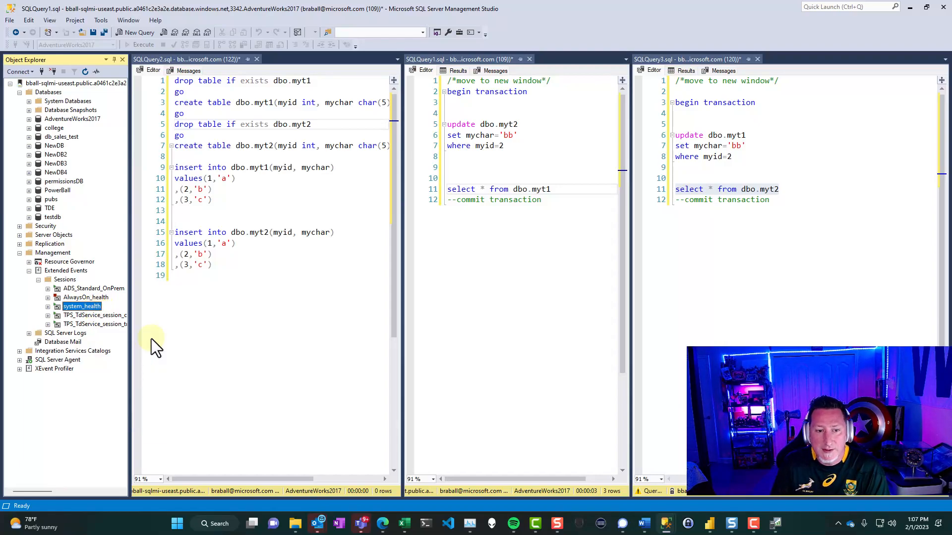
double_click(81, 306)
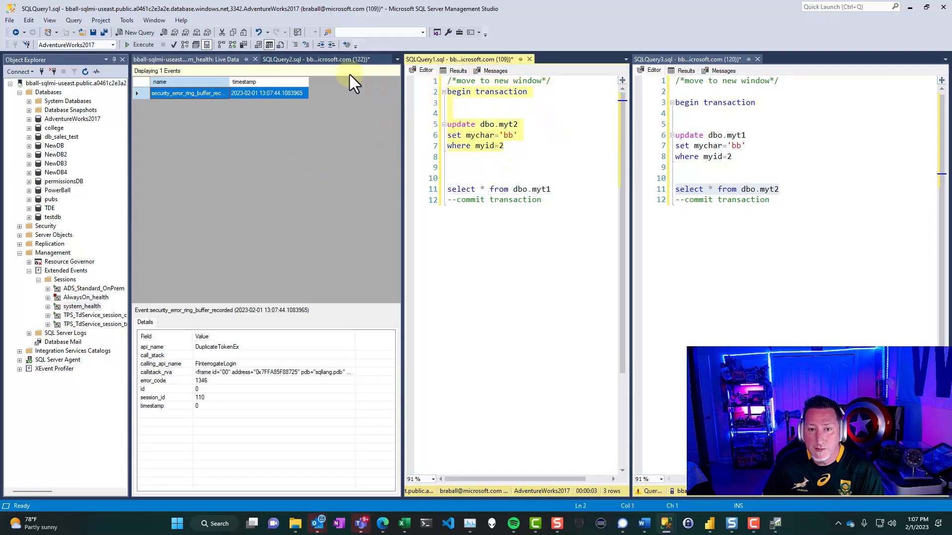
Step: Rerun both sessions' transactions to cause a second deadlock
left_click(140, 44)
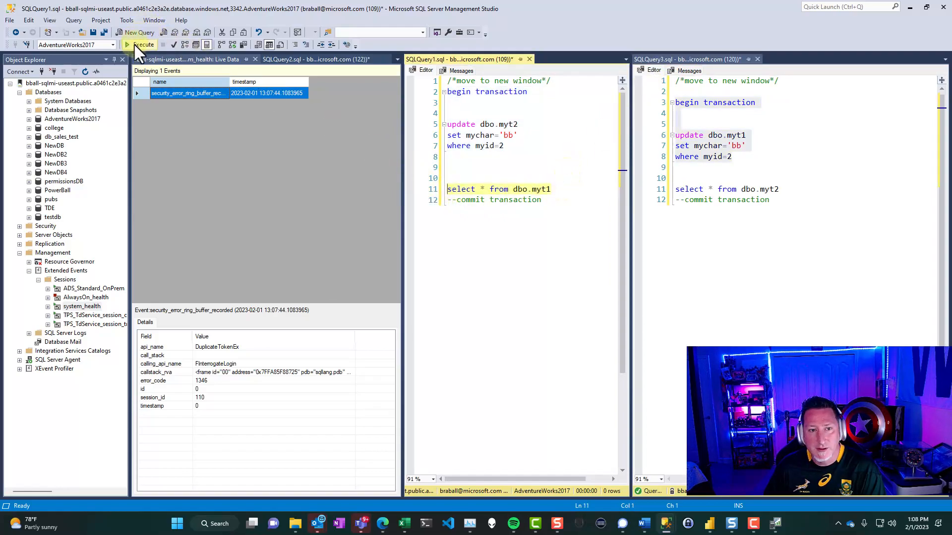
left_click(143, 44)
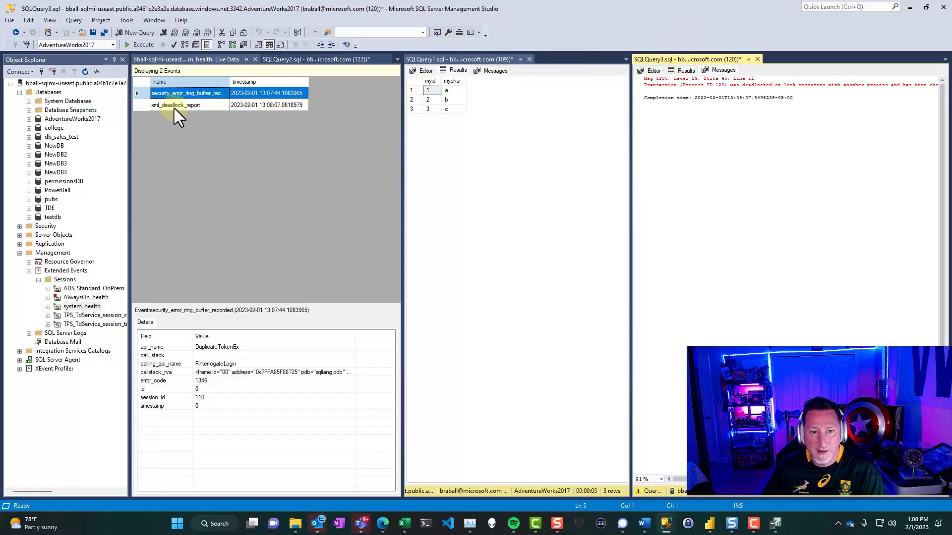
Step: Open the xml_deadlock_report event's deadlock XML as xml_report1.xml
left_click(176, 105)
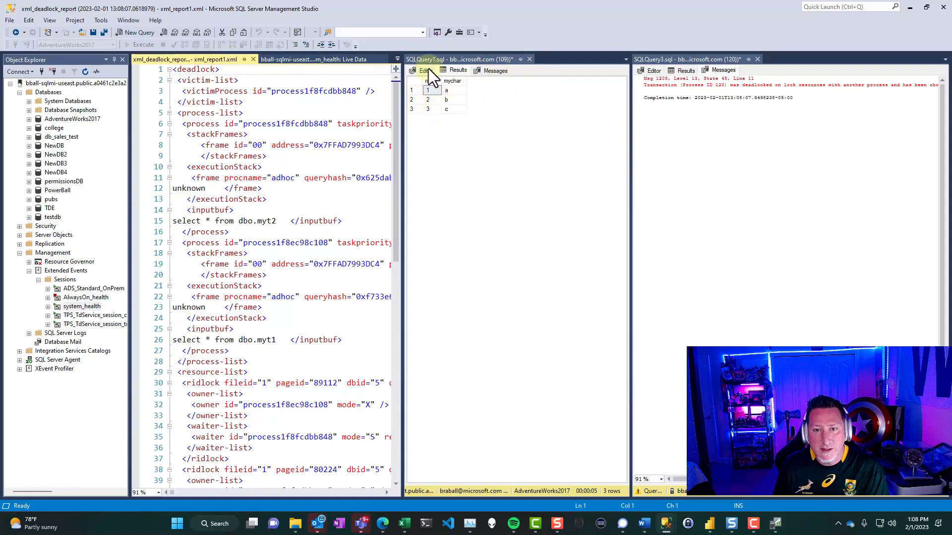
left_click(422, 70)
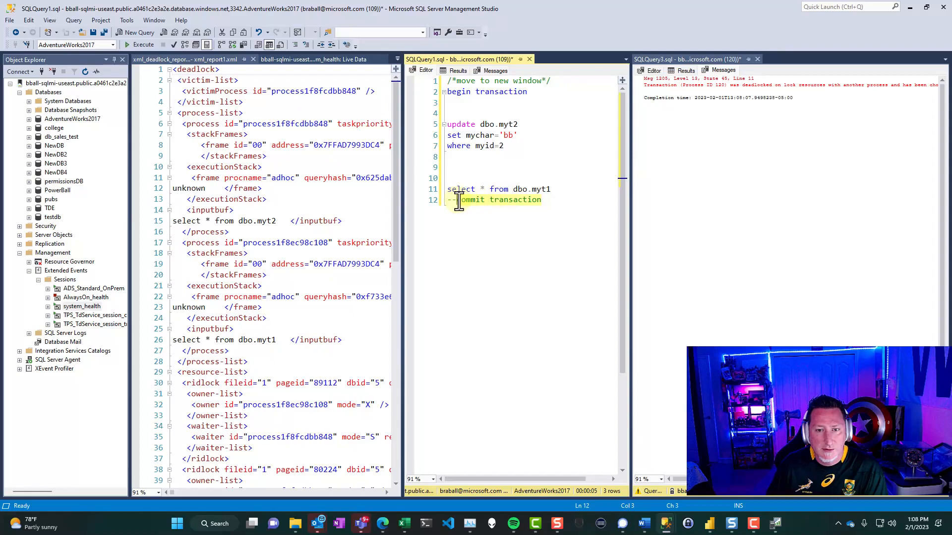
left_click(182, 59)
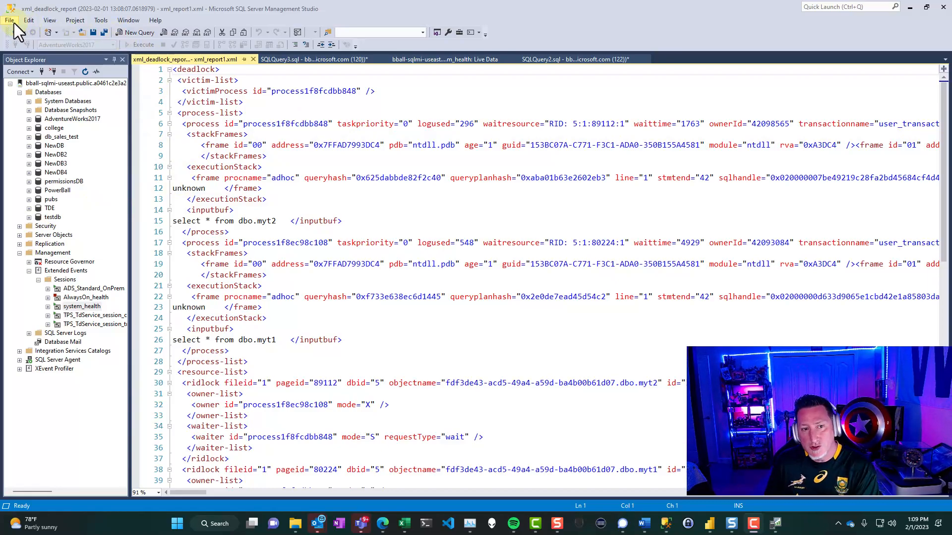
Step: Save the report as xml_report1demo.xdl with All Files (*.*) as the file type
left_click(9, 19)
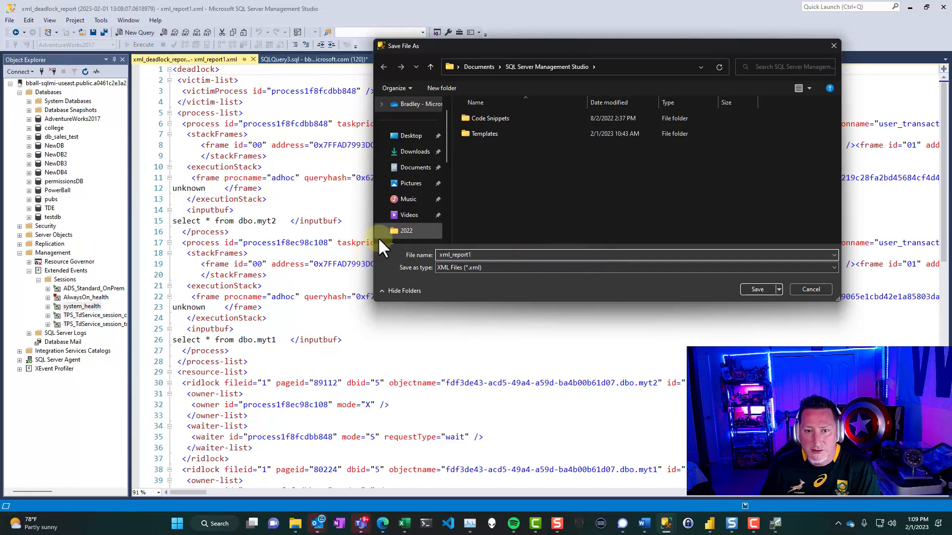
left_click(833, 267)
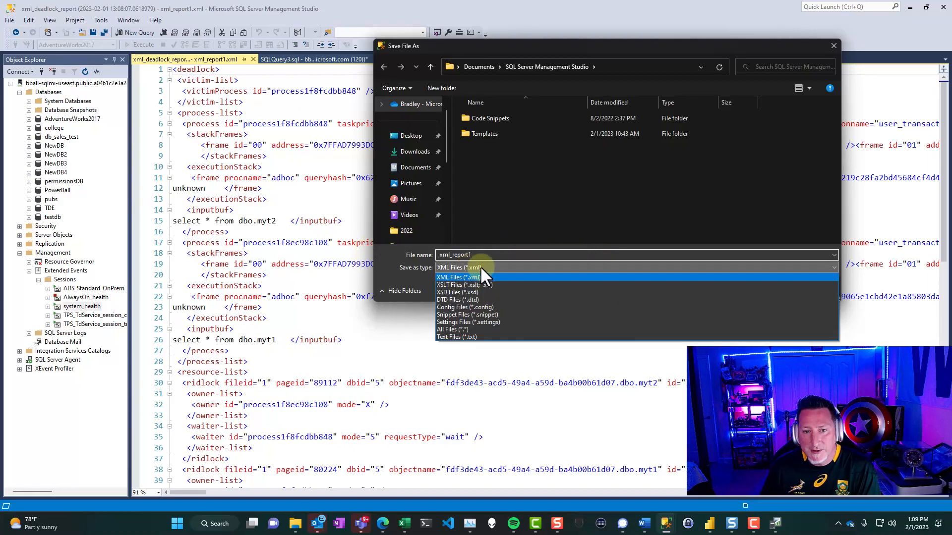
left_click(452, 330)
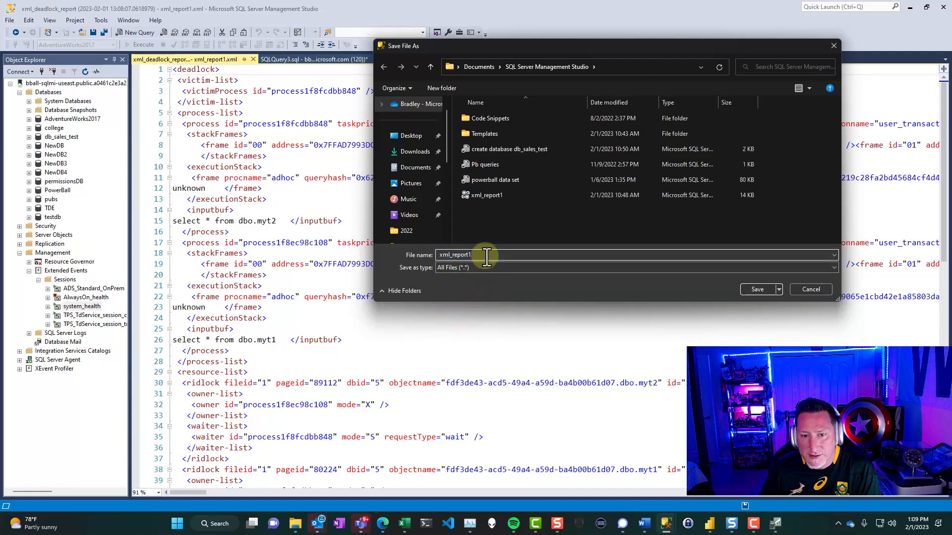
type("demo")
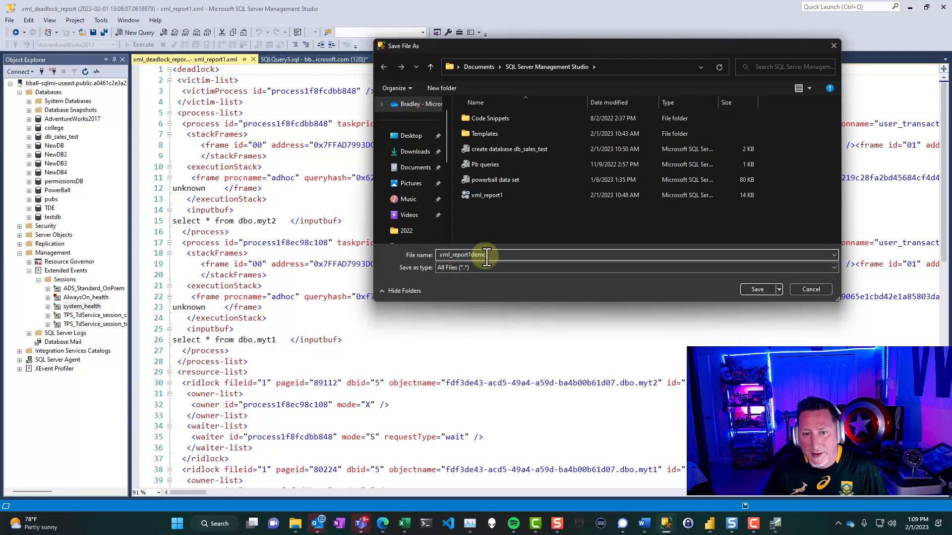
left_click(757, 289)
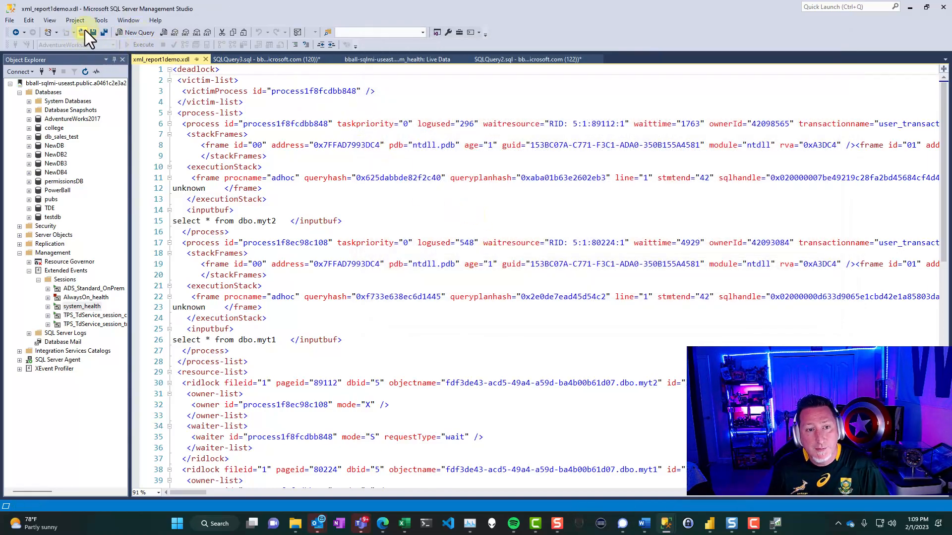
Step: Reopen xml_report1demo.xdl so it renders as a deadlock graph
left_click(88, 32)
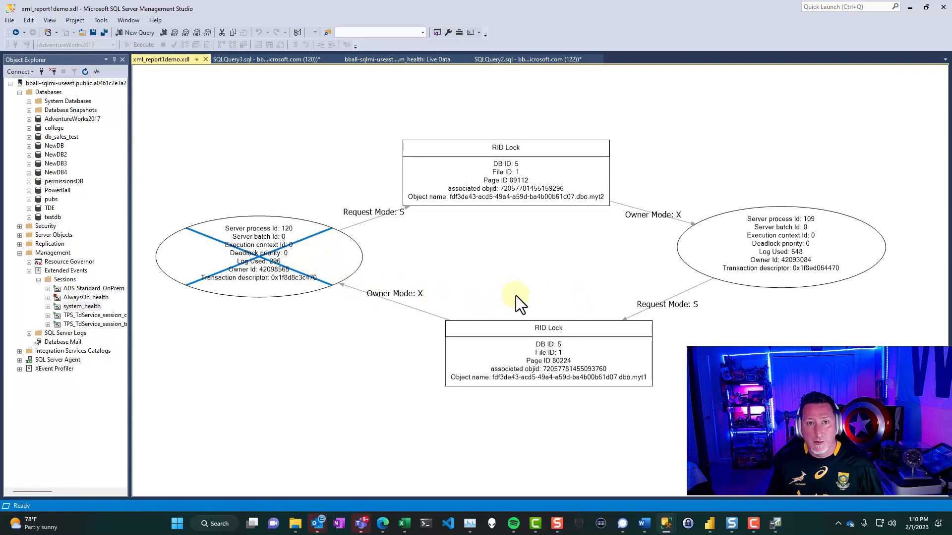
mouse_move(516, 300)
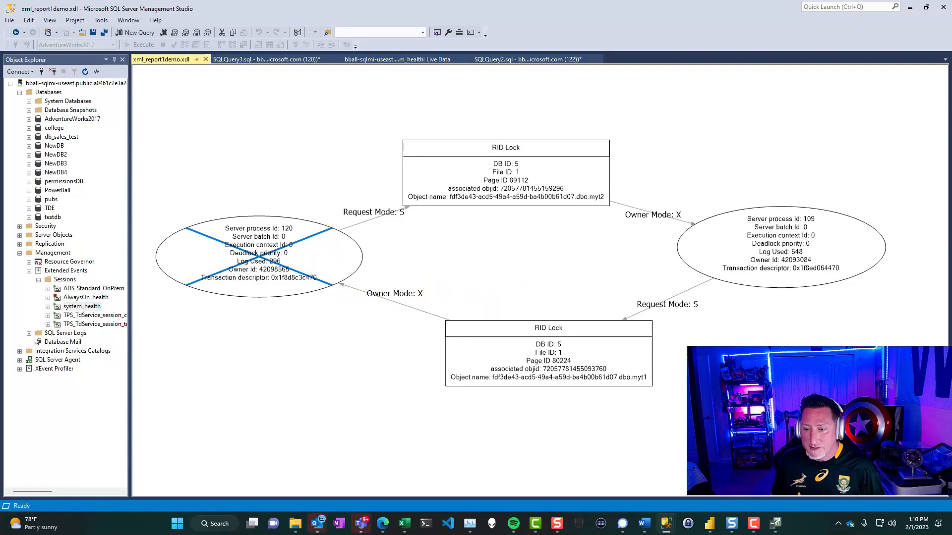